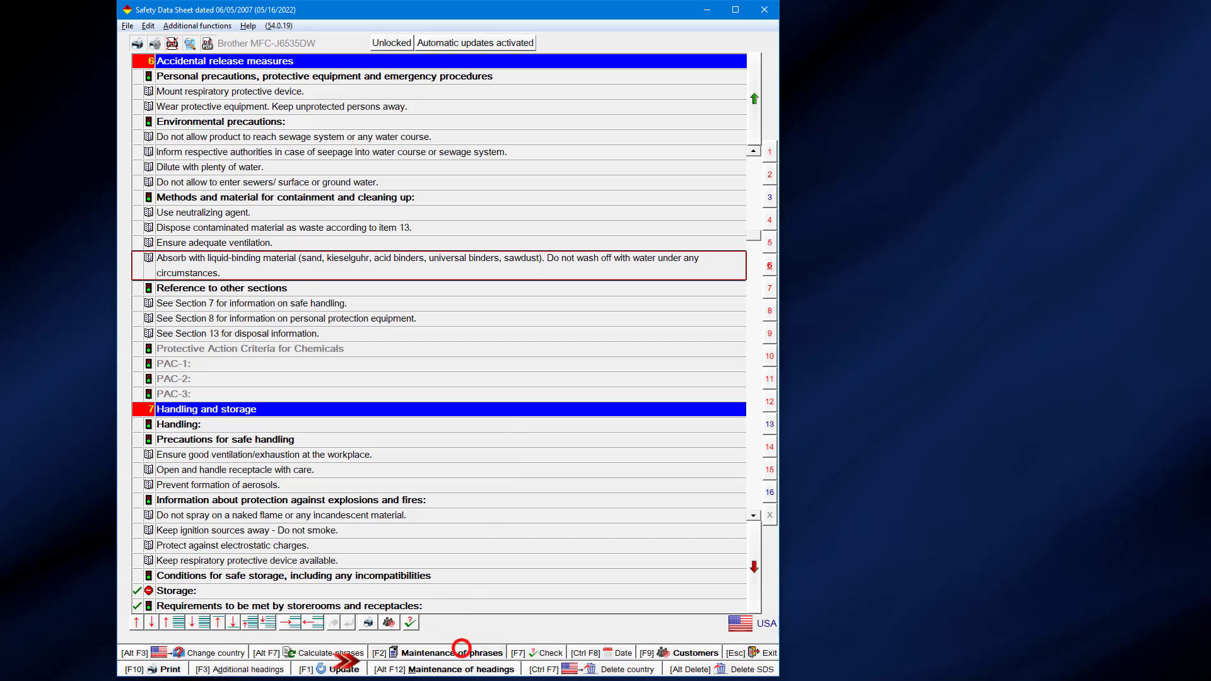
Step: Open phrase 6.50/27 'Absorb with liquid-binding material' in phrase maintenance
click(454, 653)
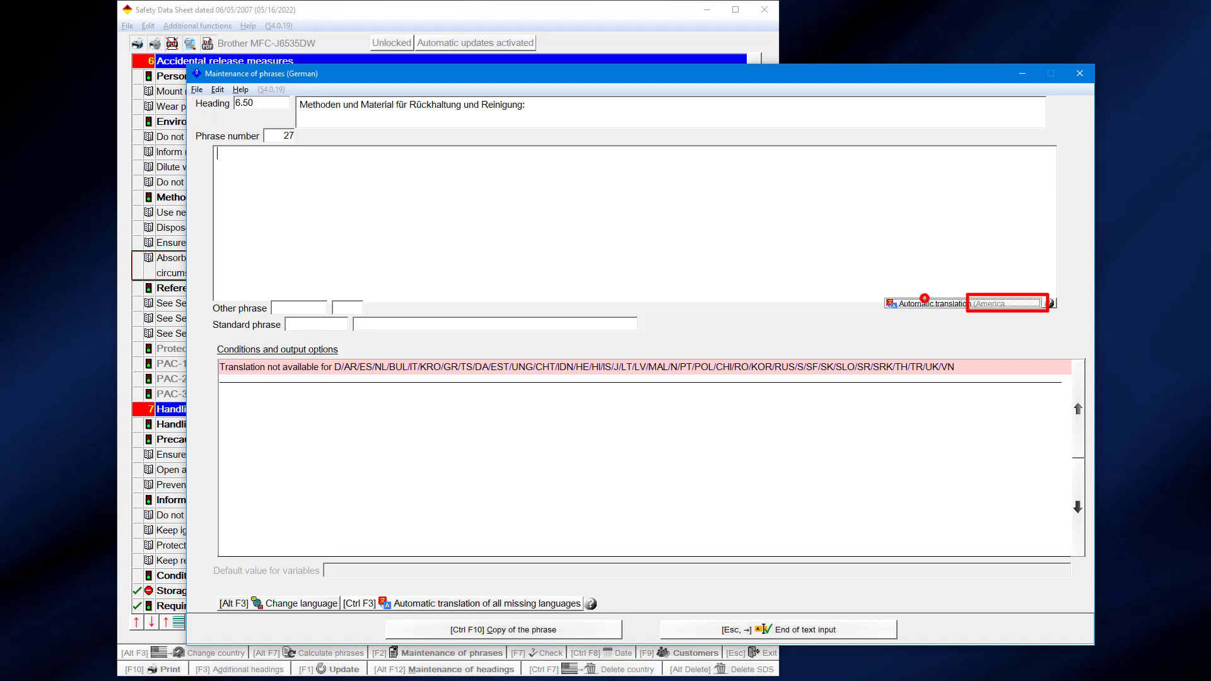
Step: Replace the French wording with a fresh automatic translation and transfer it
click(931, 302)
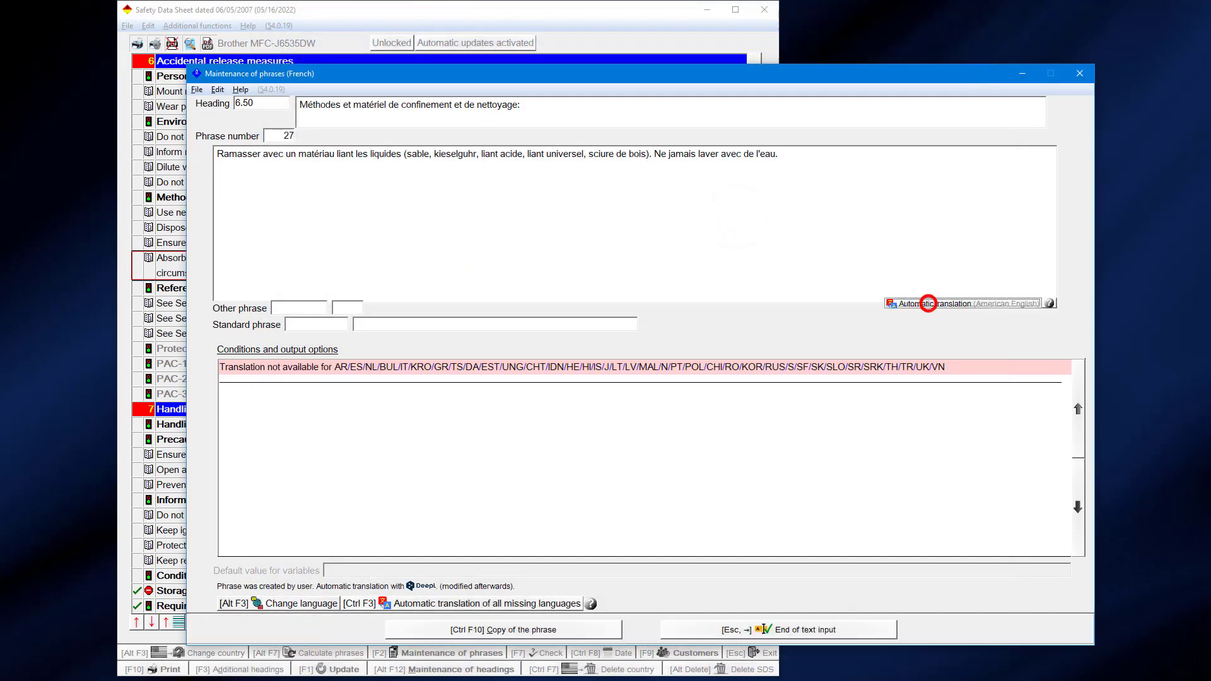
click(927, 303)
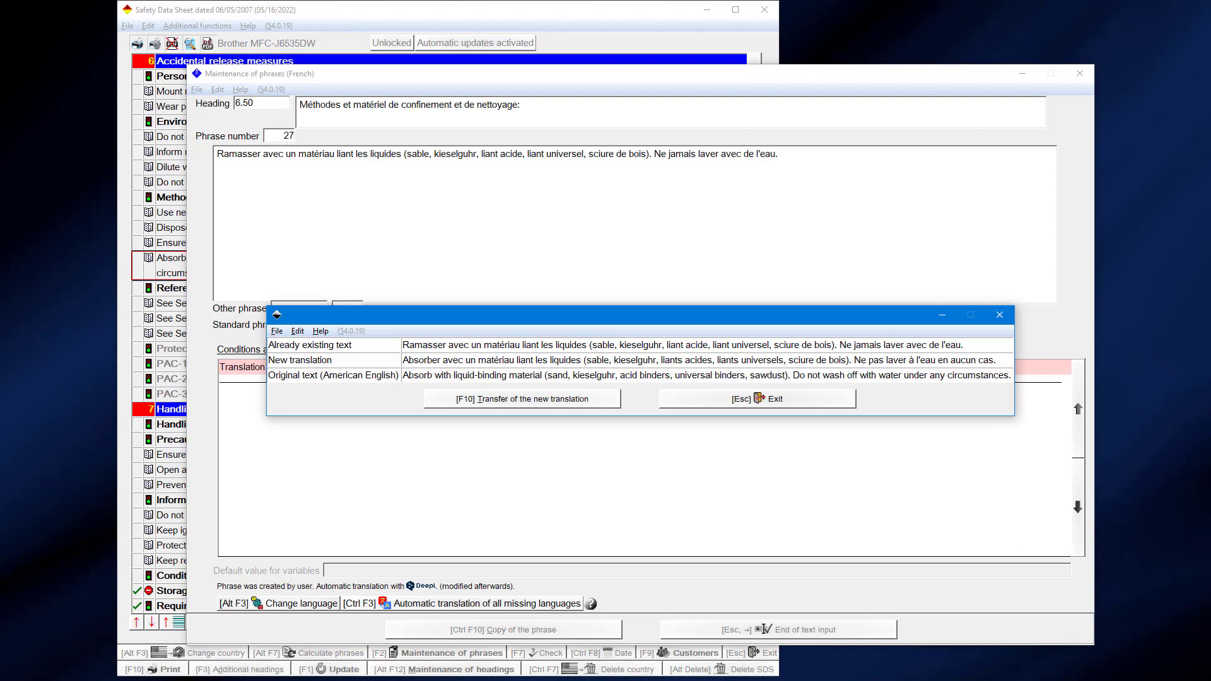
click(522, 399)
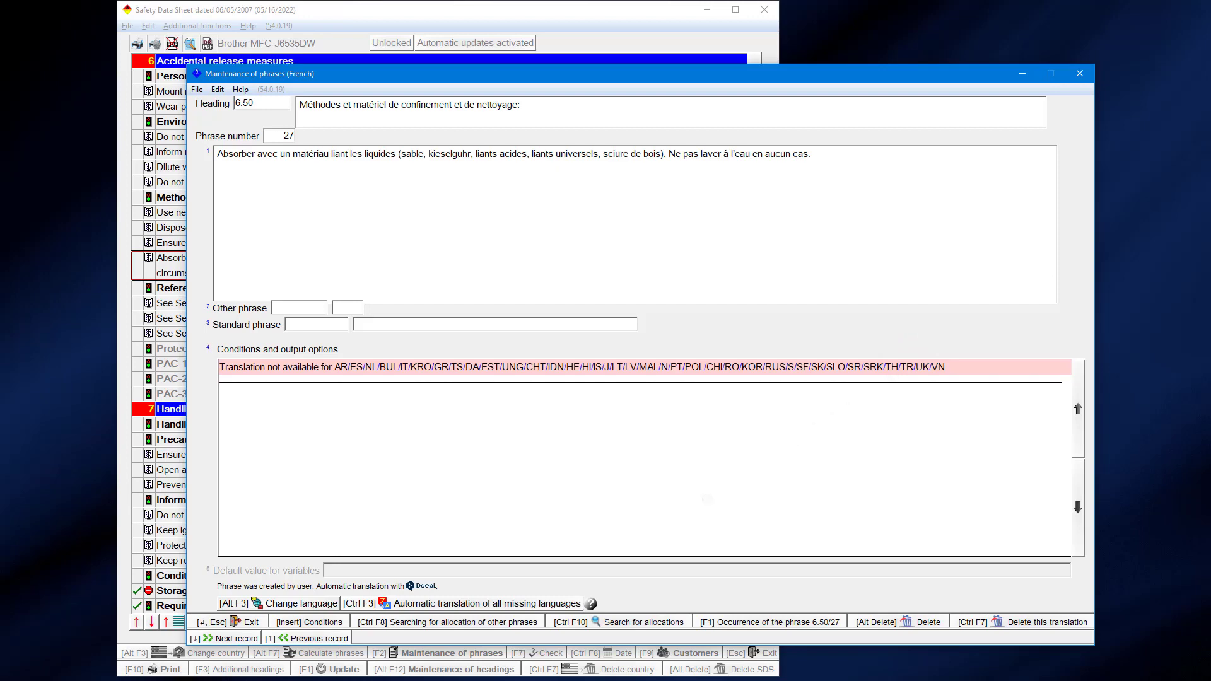
Step: Auto-translate all missing languages except Russian, Slovenian and Serbian (cyrillic), and transfer them
click(486, 603)
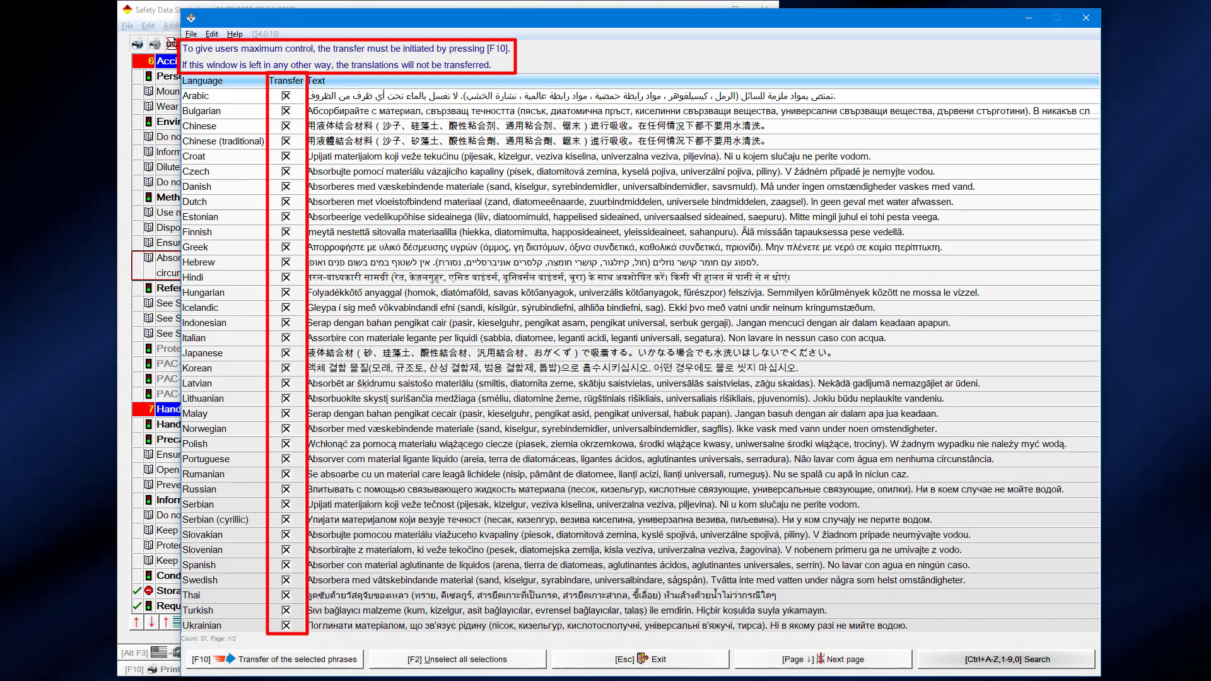
click(288, 550)
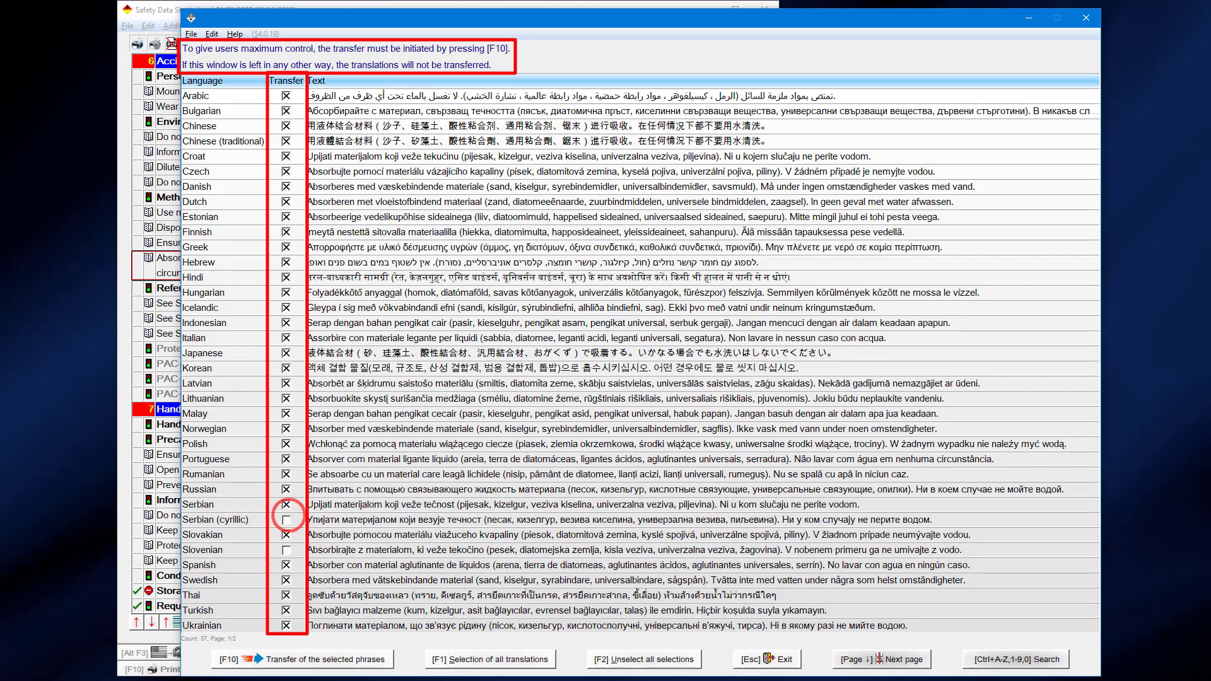
click(288, 489)
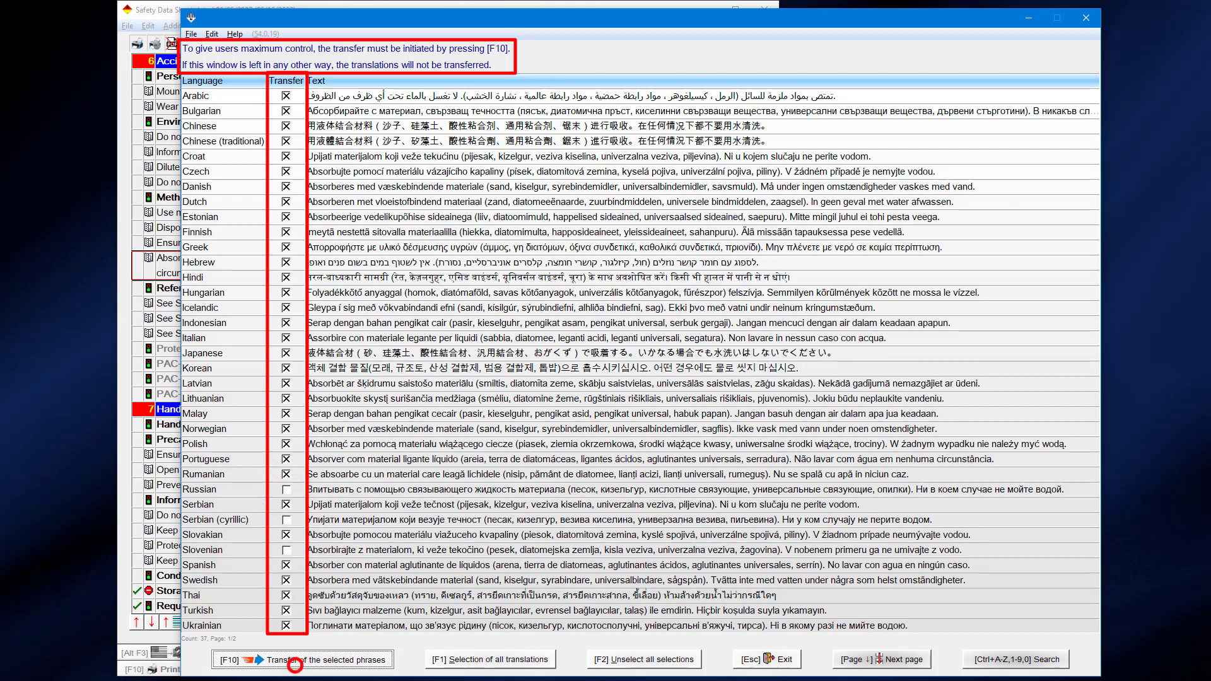
click(293, 659)
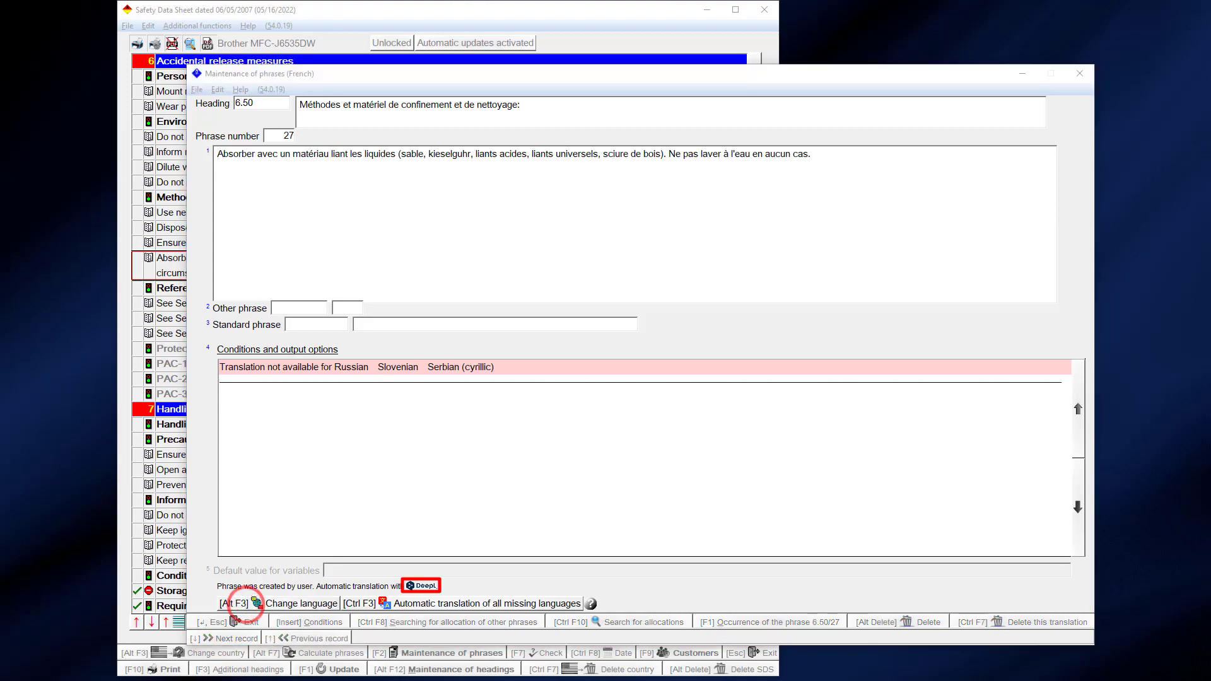
Step: View all language versions of phrases 27 and 28, then close the overview
click(300, 603)
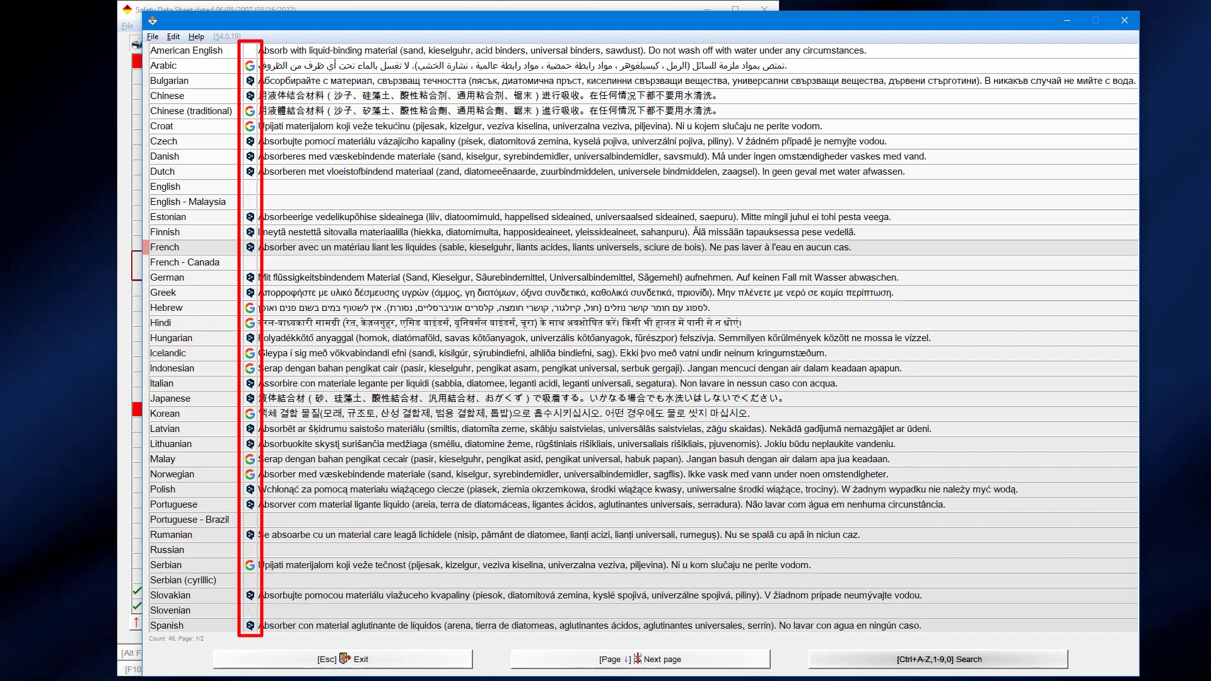
mouse_move(250, 609)
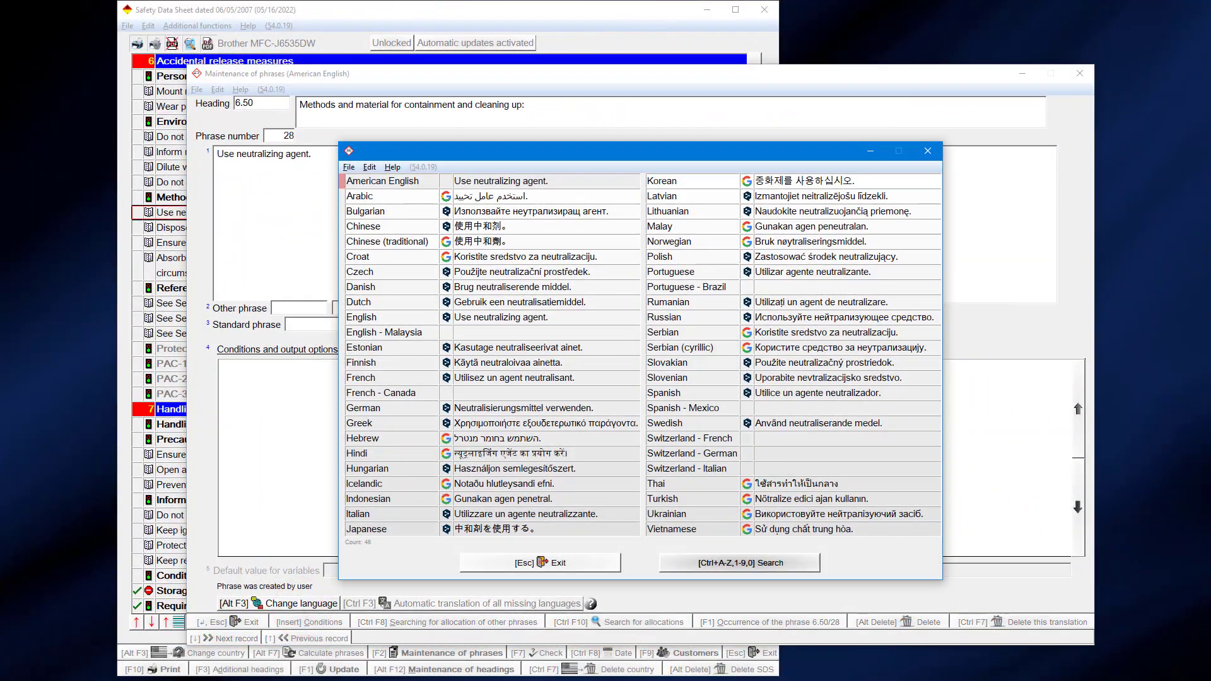
click(384, 332)
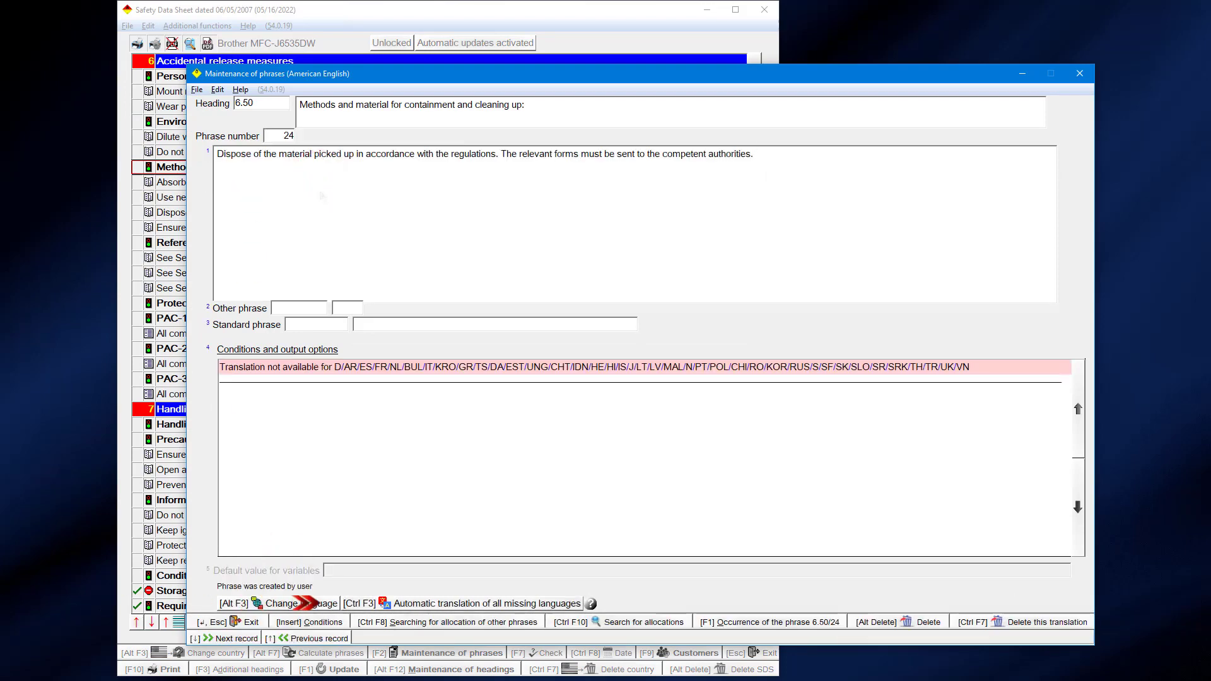
Step: Leave phrase maintenance and translate phrase 6.50/24 automatically from American English
click(485, 603)
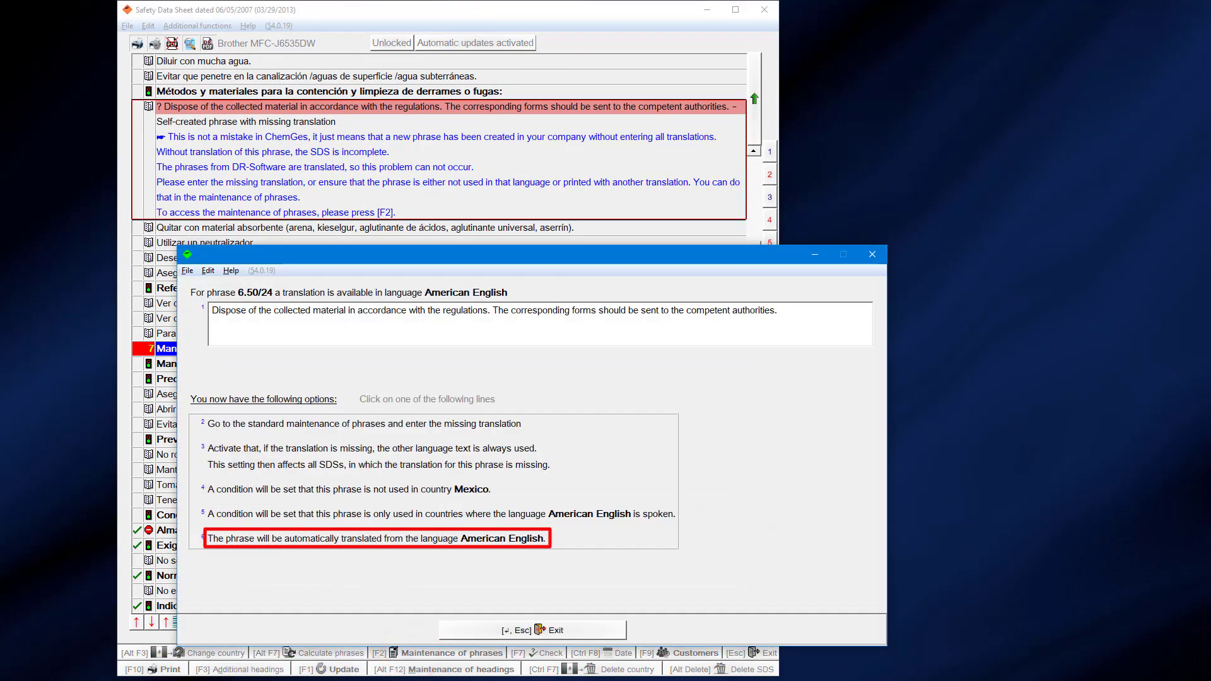
click(376, 539)
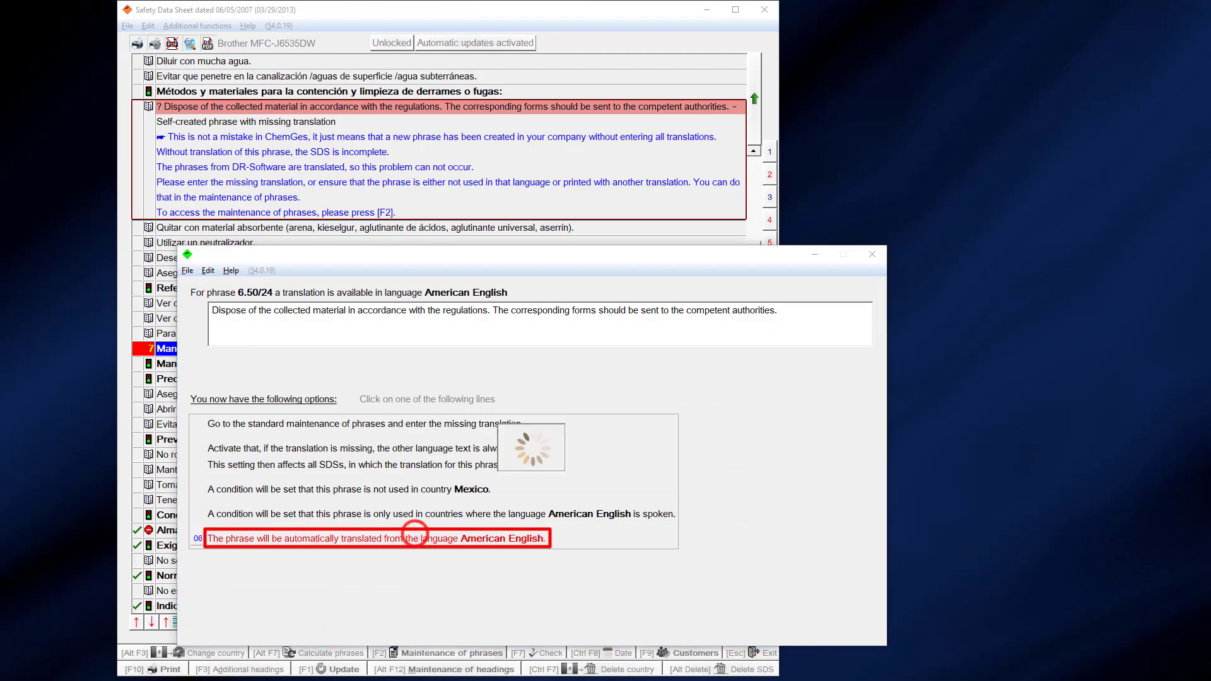
click(376, 538)
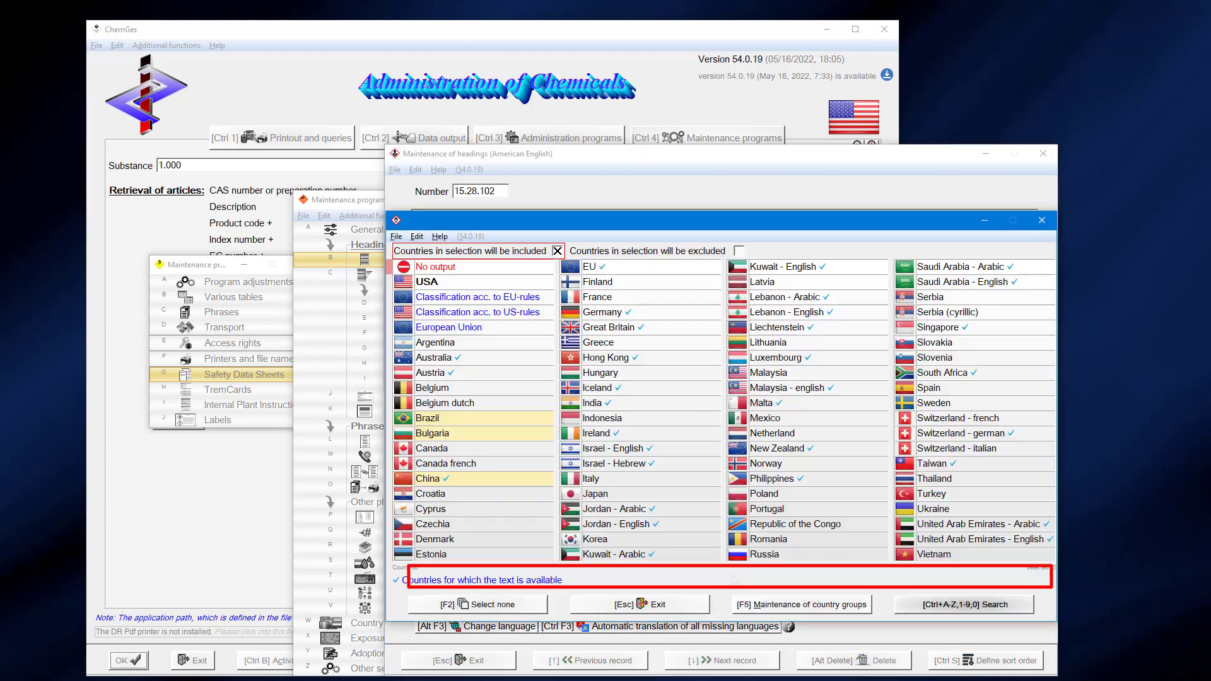
Step: Open the NTP heading, add Japan to its countries, and auto-translate its missing languages
click(610, 417)
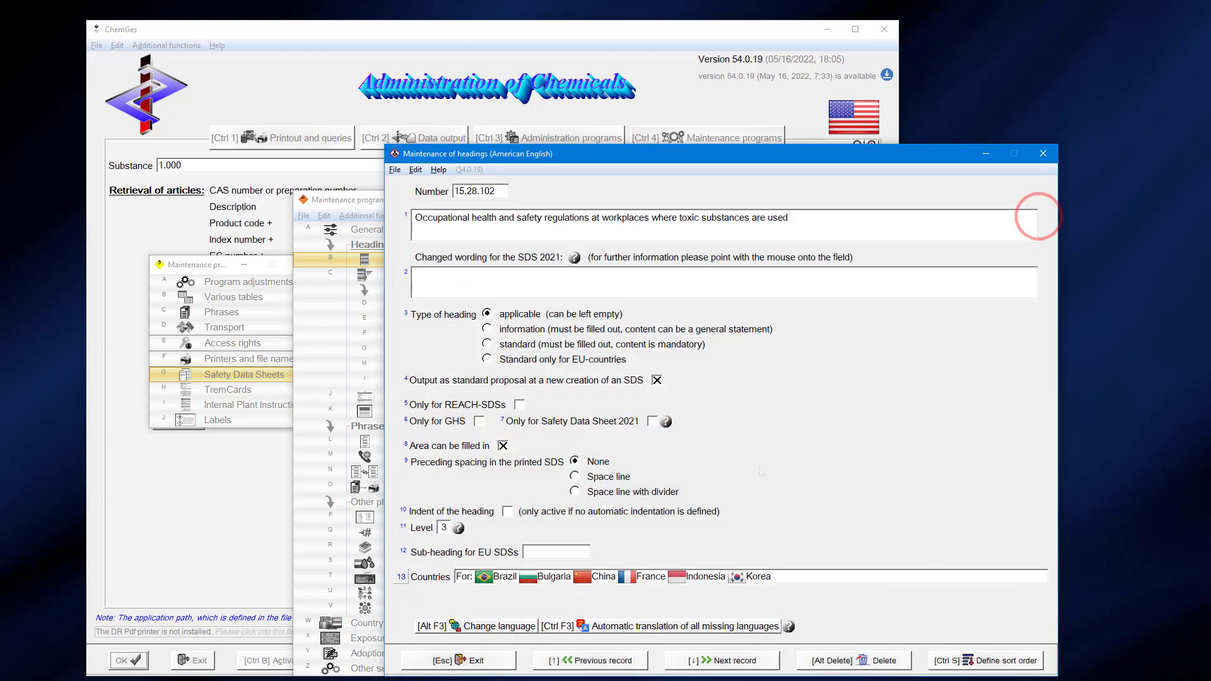
click(561, 626)
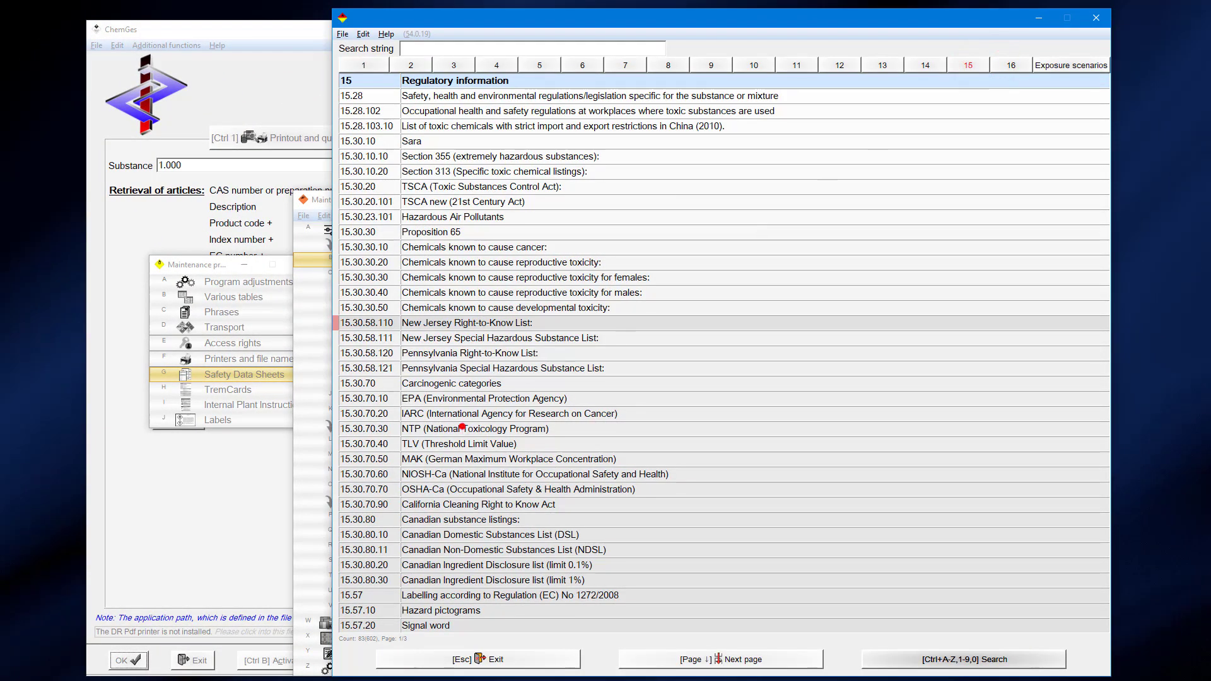
double_click(474, 429)
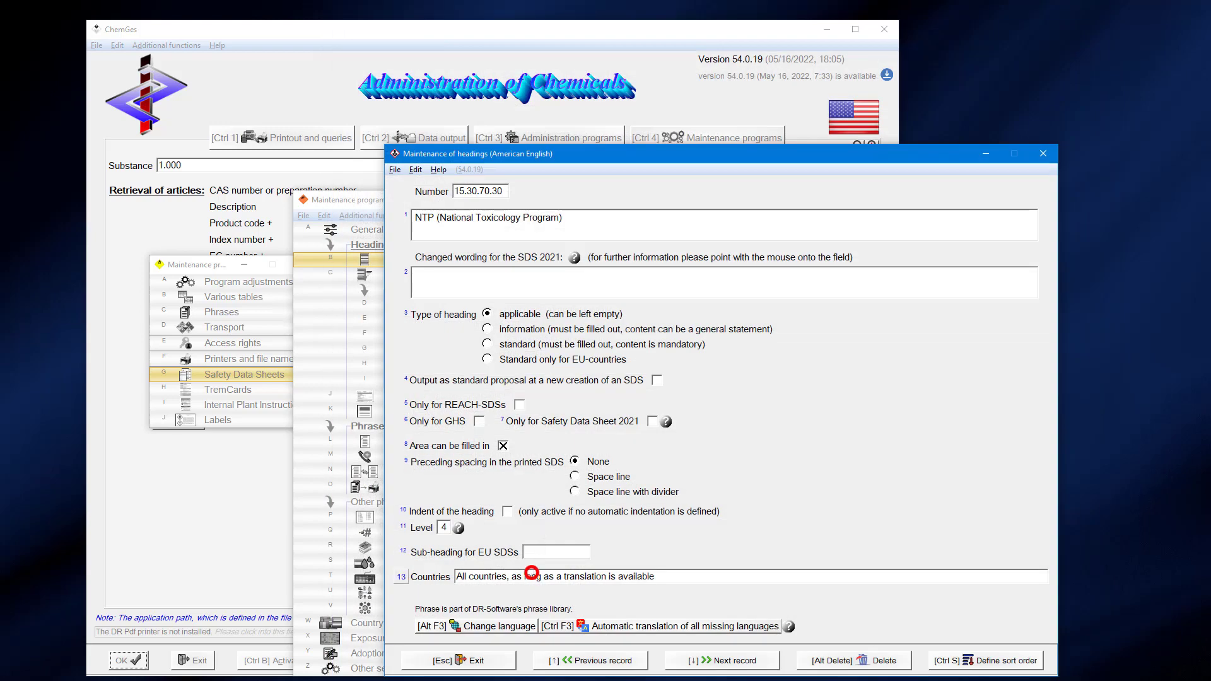
click(531, 576)
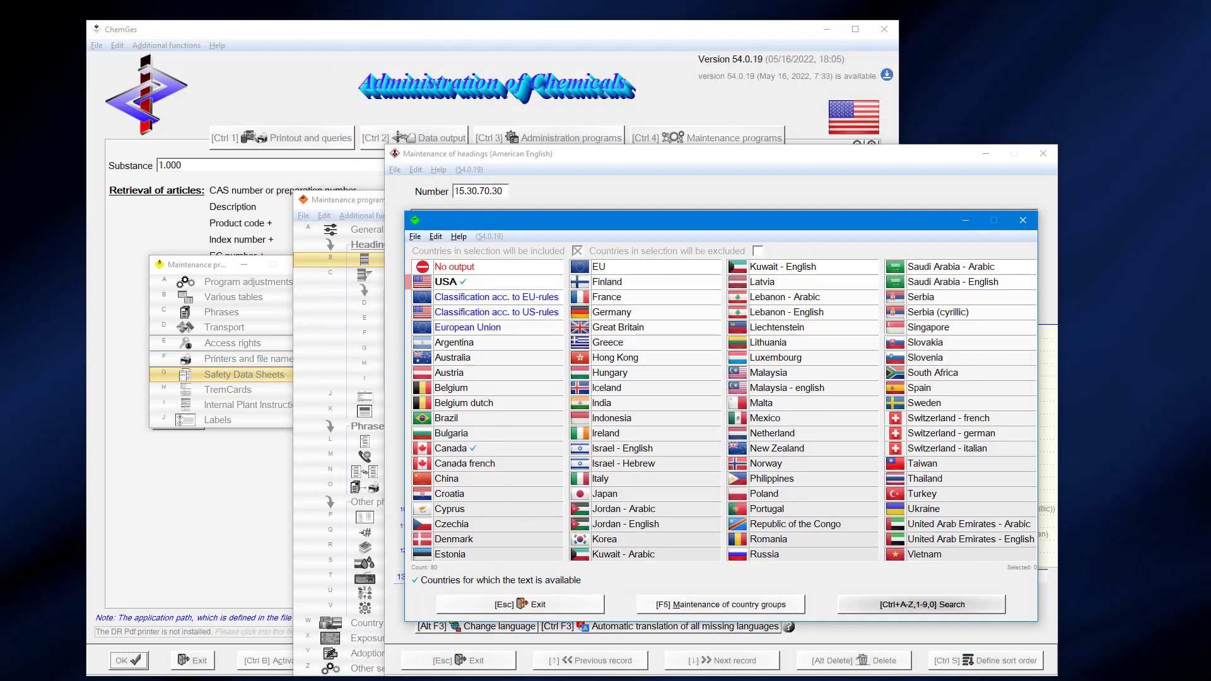
click(464, 281)
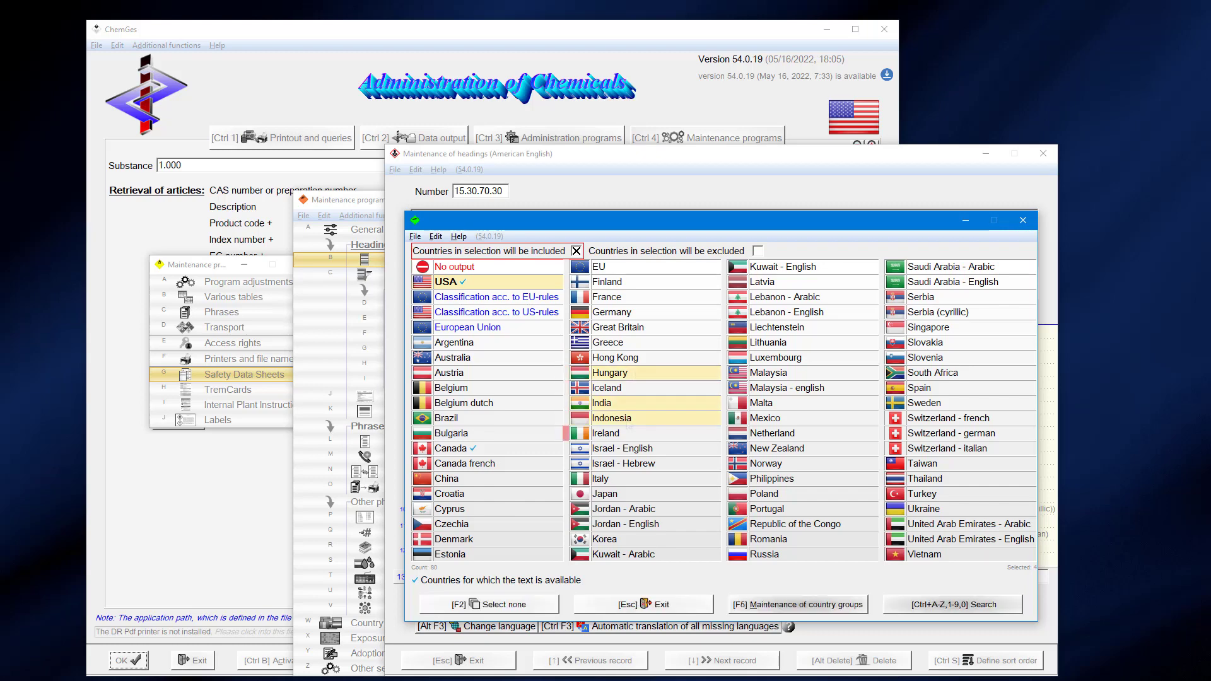
click(605, 493)
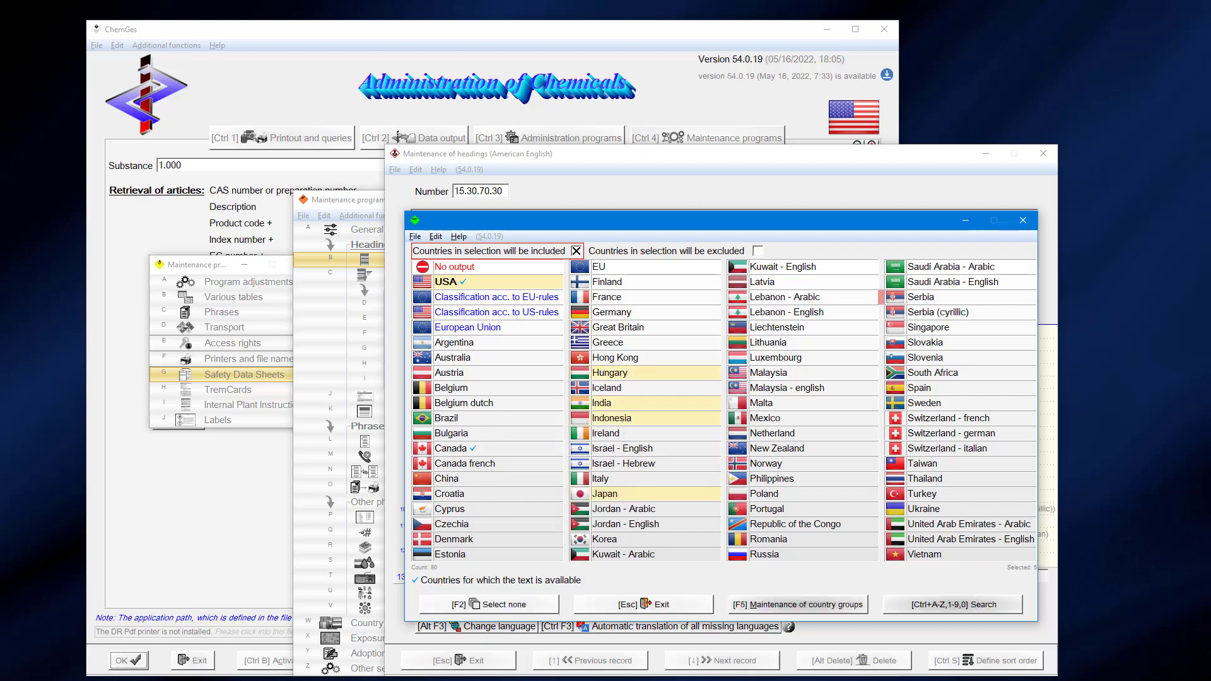
click(626, 604)
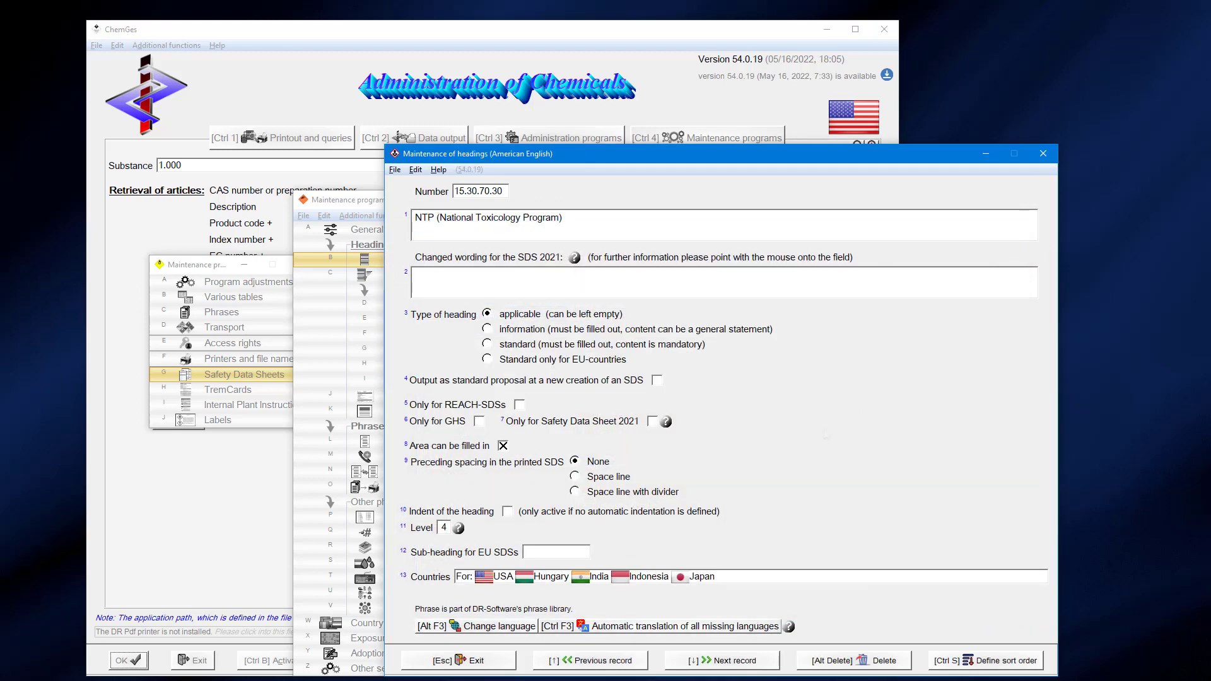
mouse_move(820, 438)
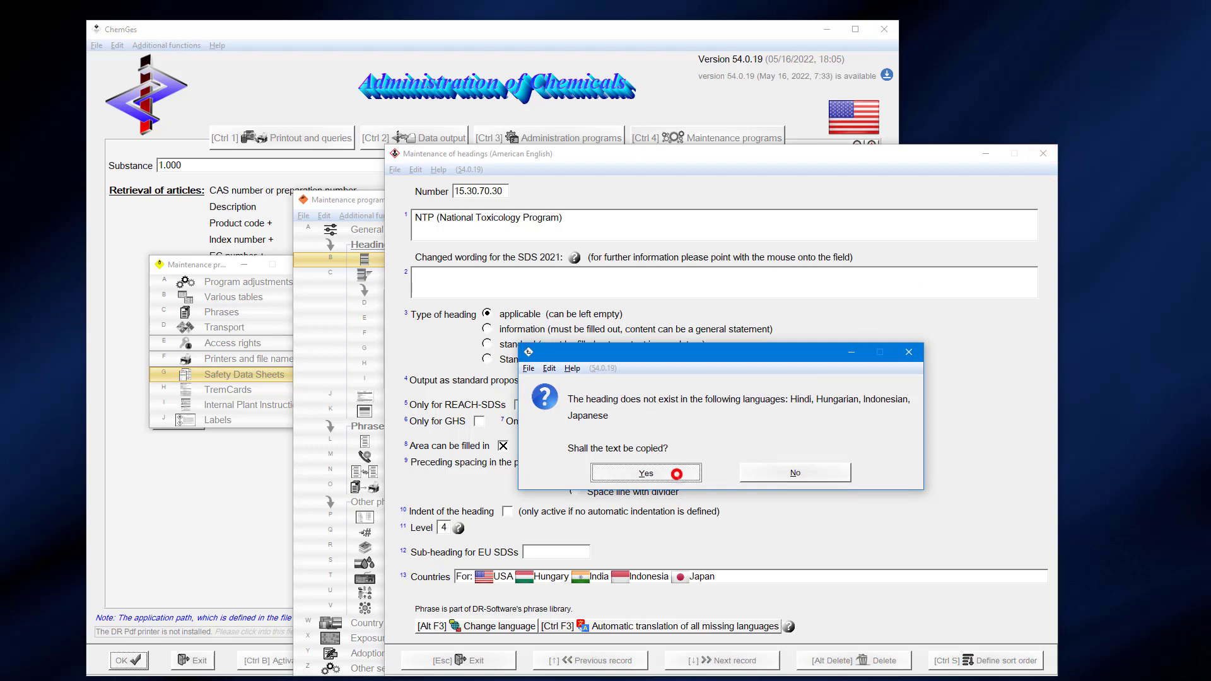
click(645, 472)
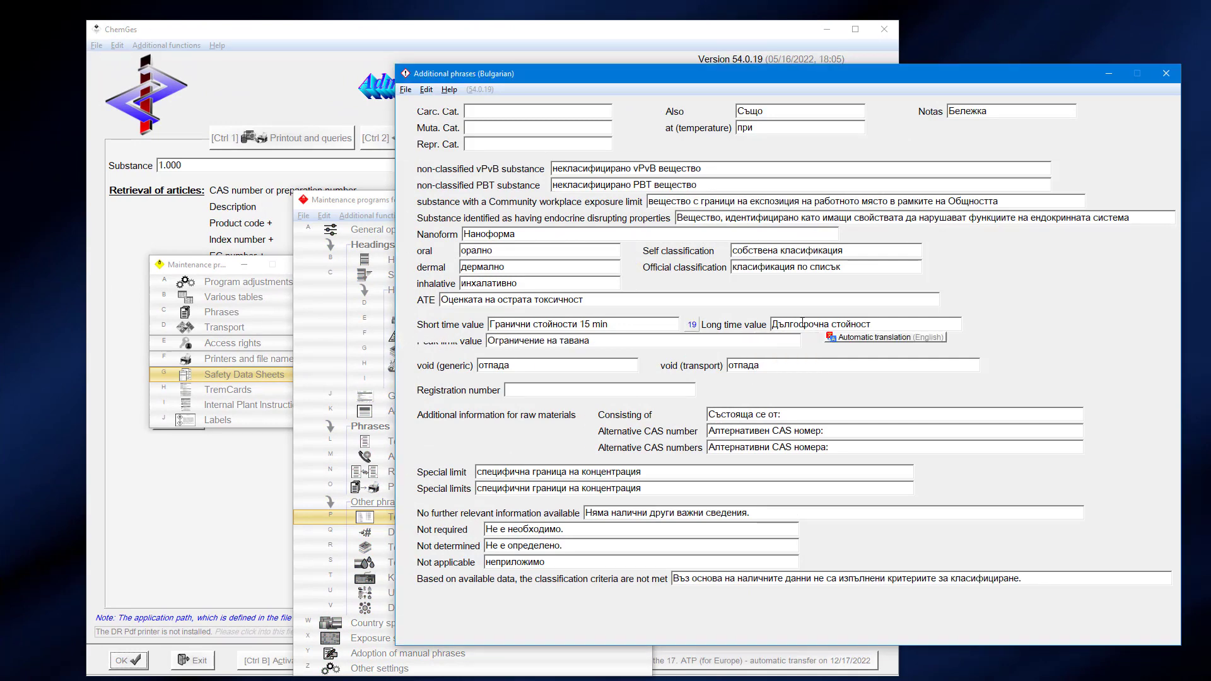
Step: Translate the Bulgarian Official classification phrase automatically from English
click(885, 338)
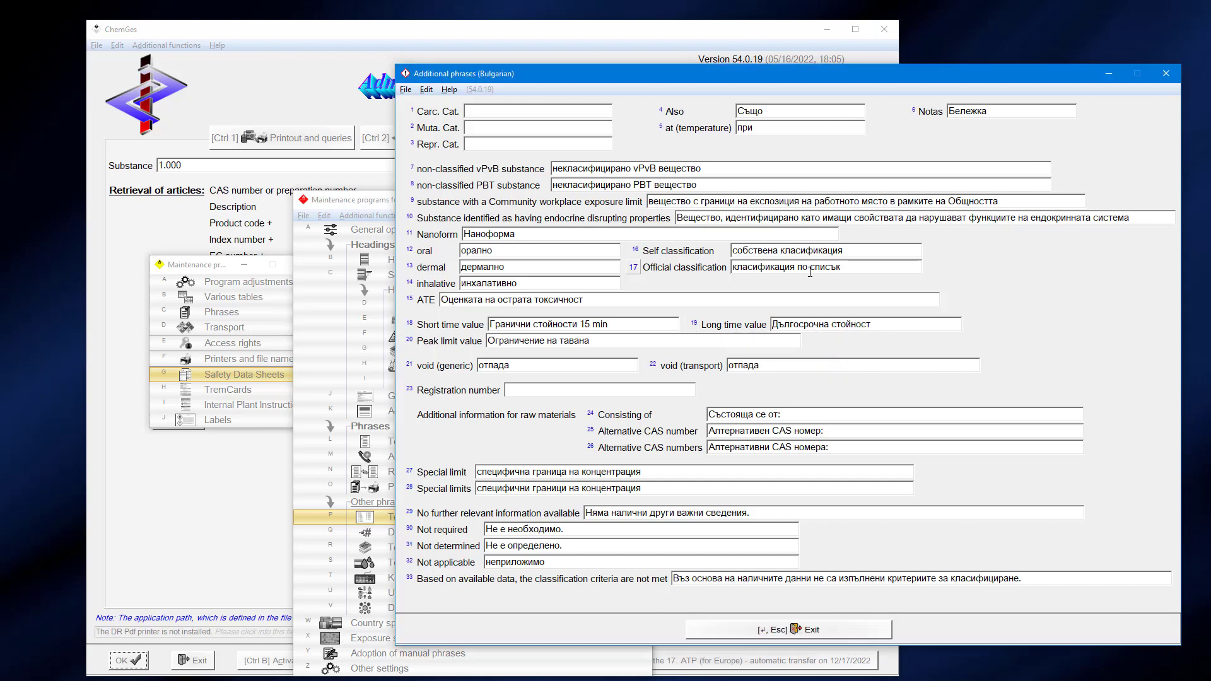
click(824, 266)
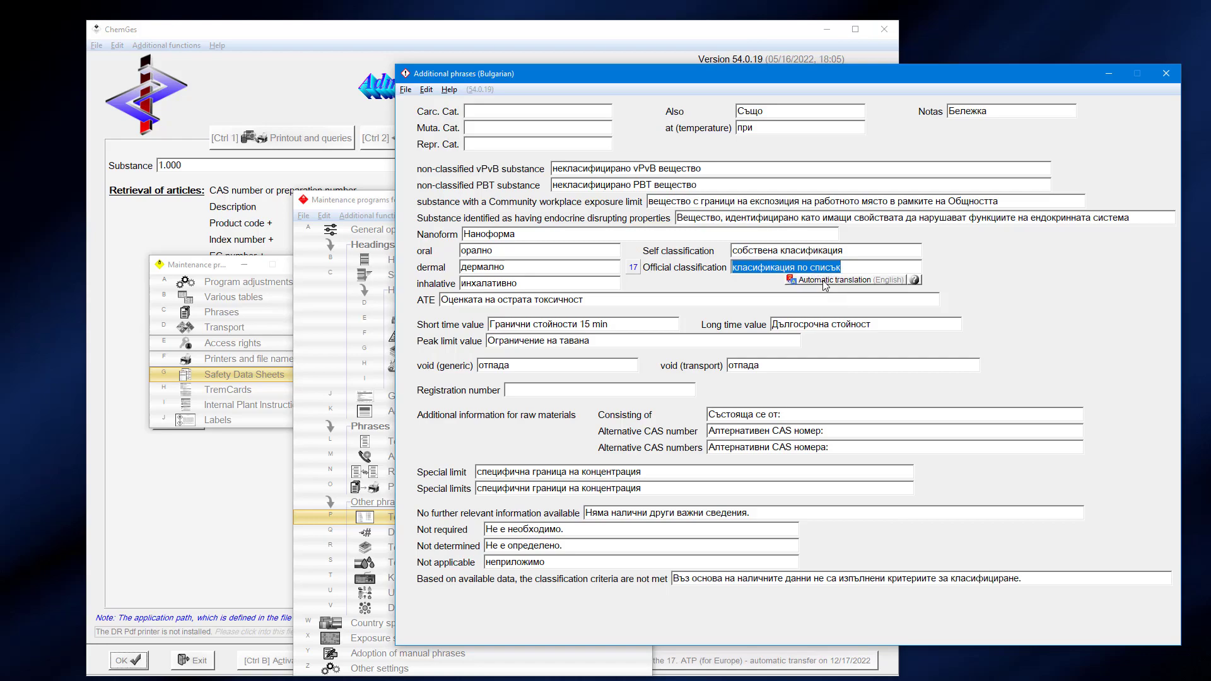
click(846, 279)
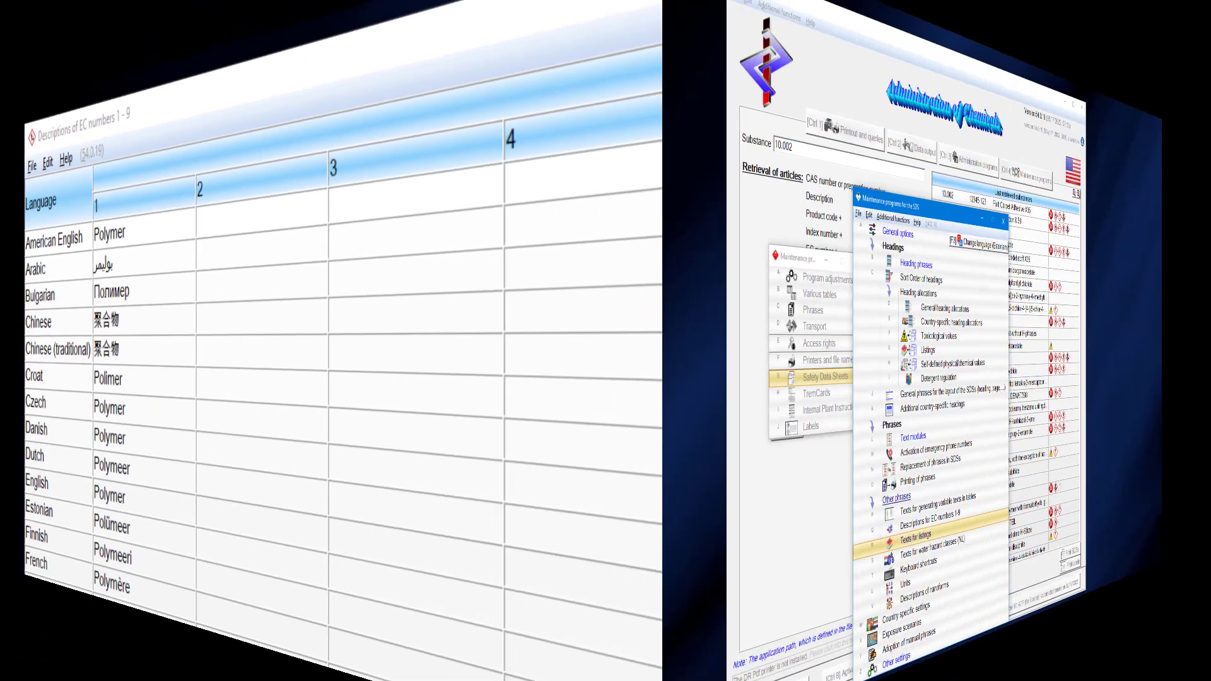
Step: Translate the Estonian listing text 'All substances are listed' automatically from English
click(423, 547)
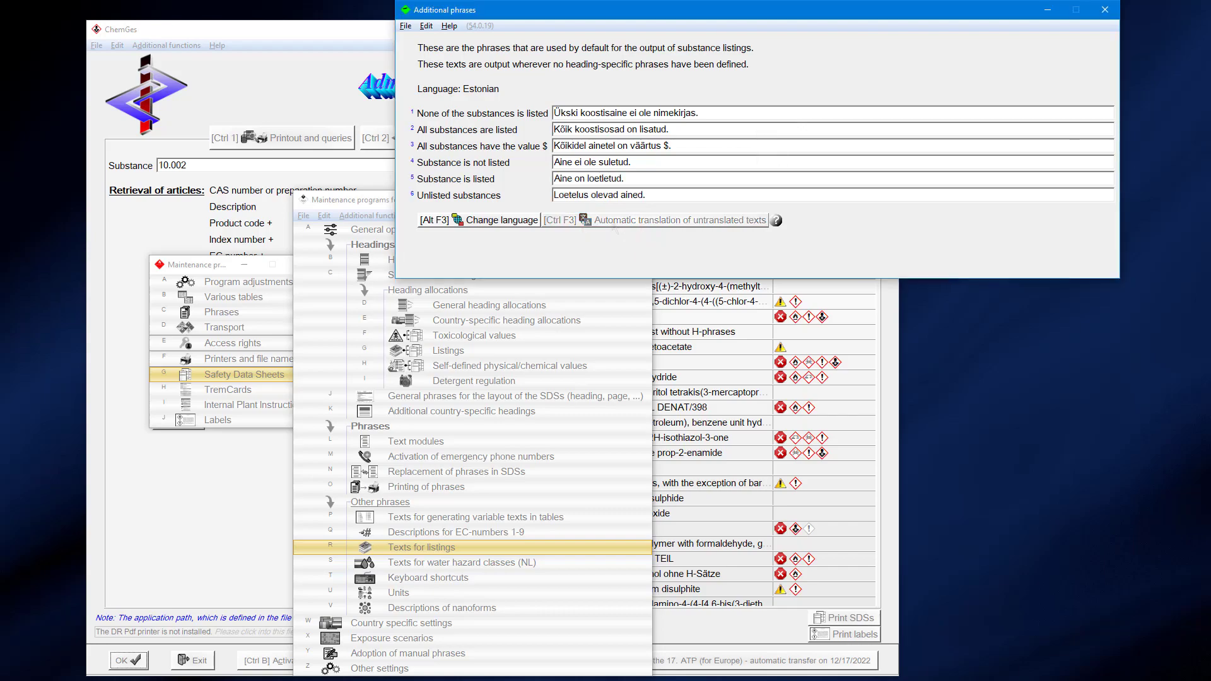
click(610, 129)
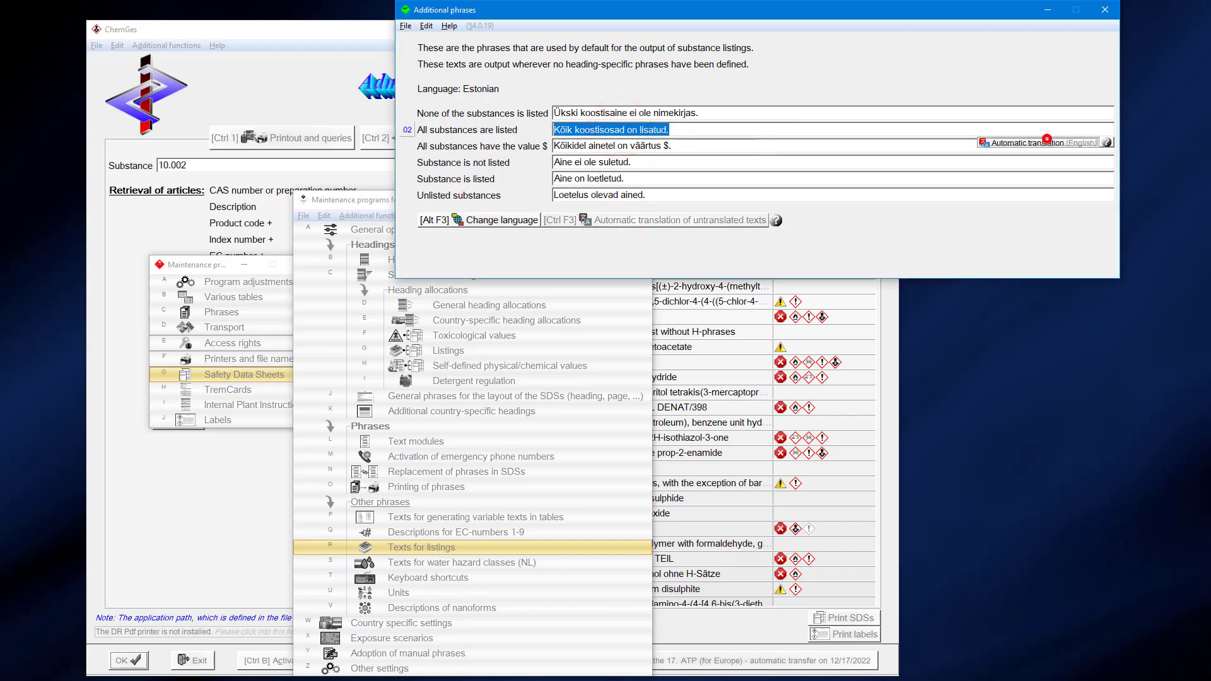
click(1104, 9)
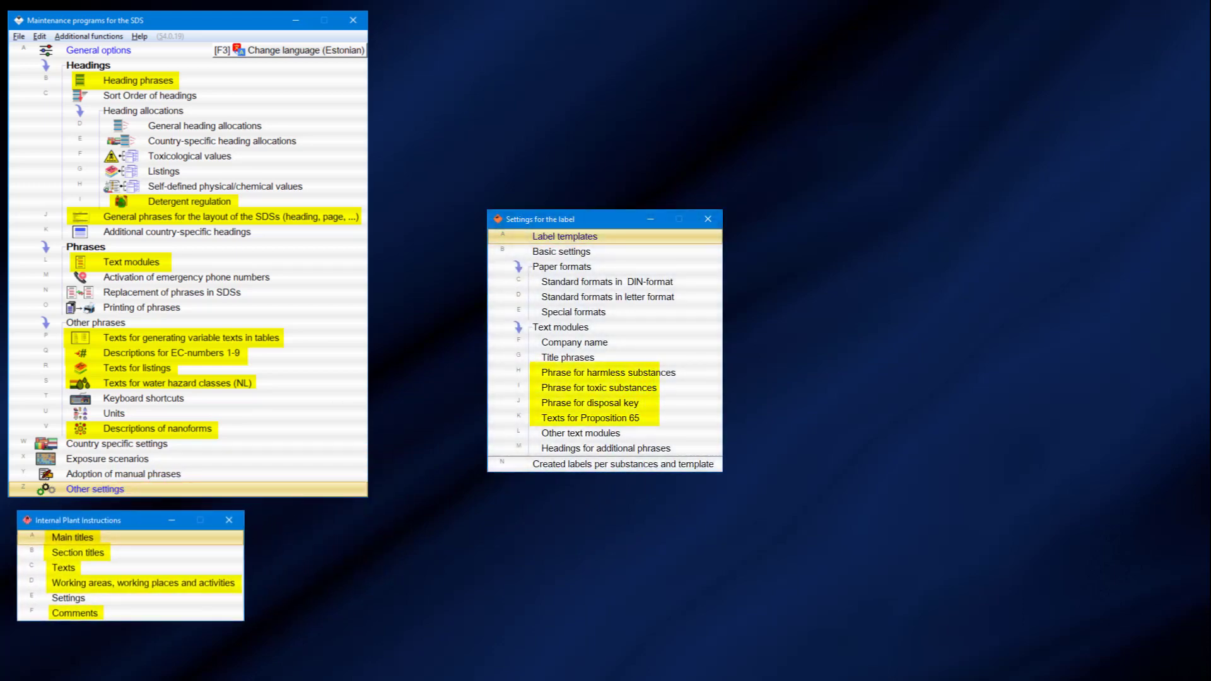
Step: Move the label settings and table maintenance menus aside and open Program adjustments
drag(603, 219, 830, 121)
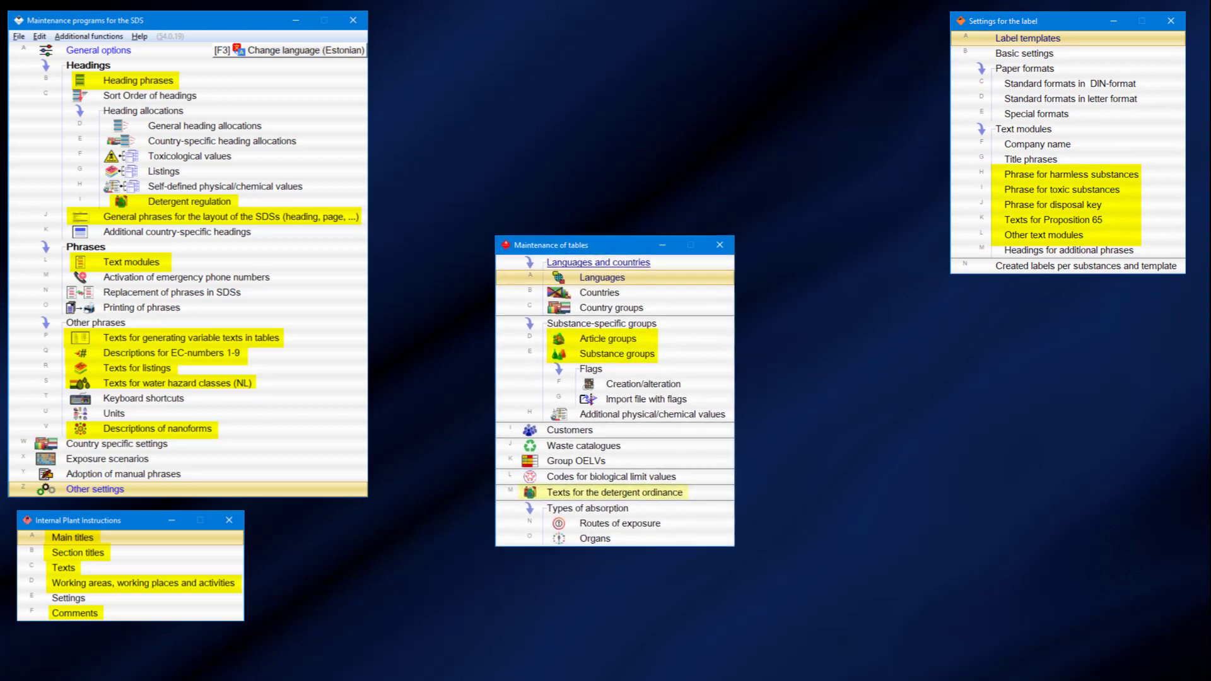
drag(610, 245, 927, 307)
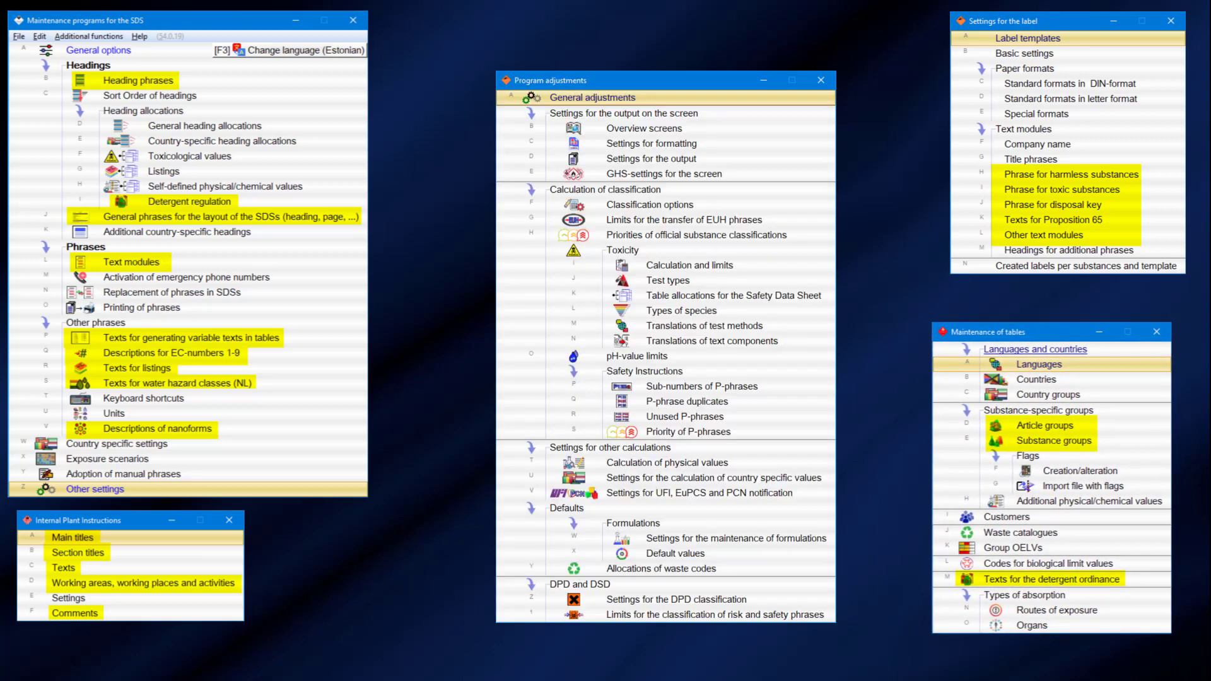
click(679, 310)
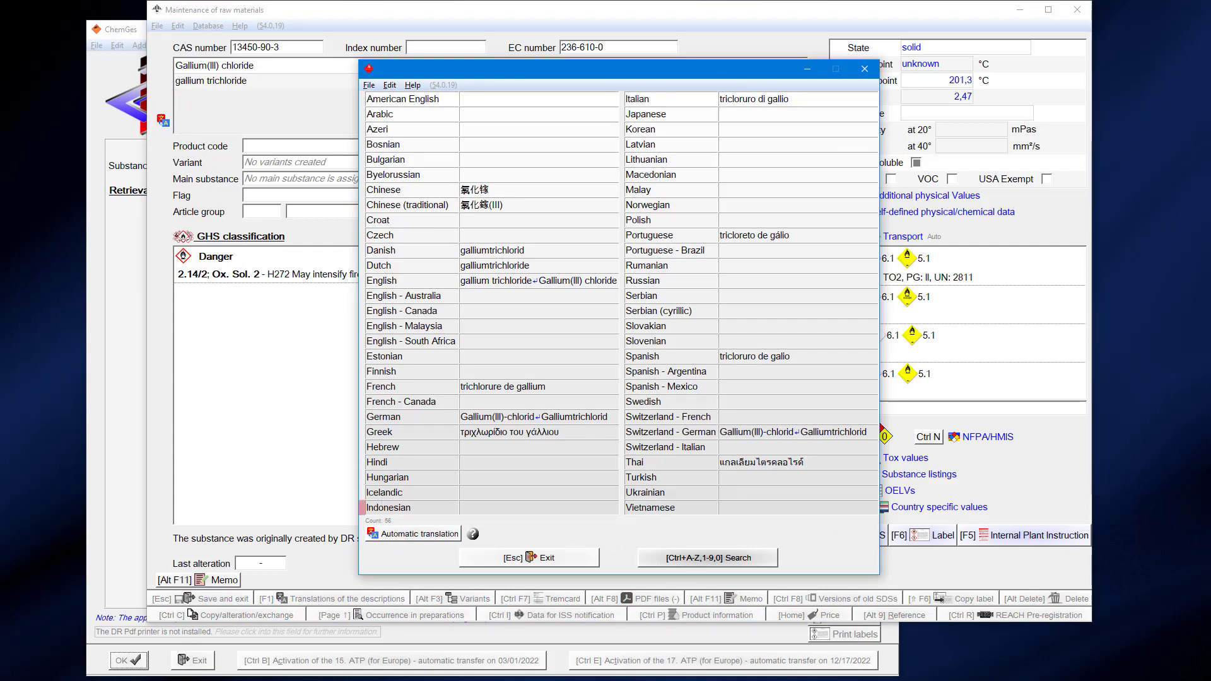
Step: Open Automatic translation for the Gallium(III) chloride descriptions table
click(420, 533)
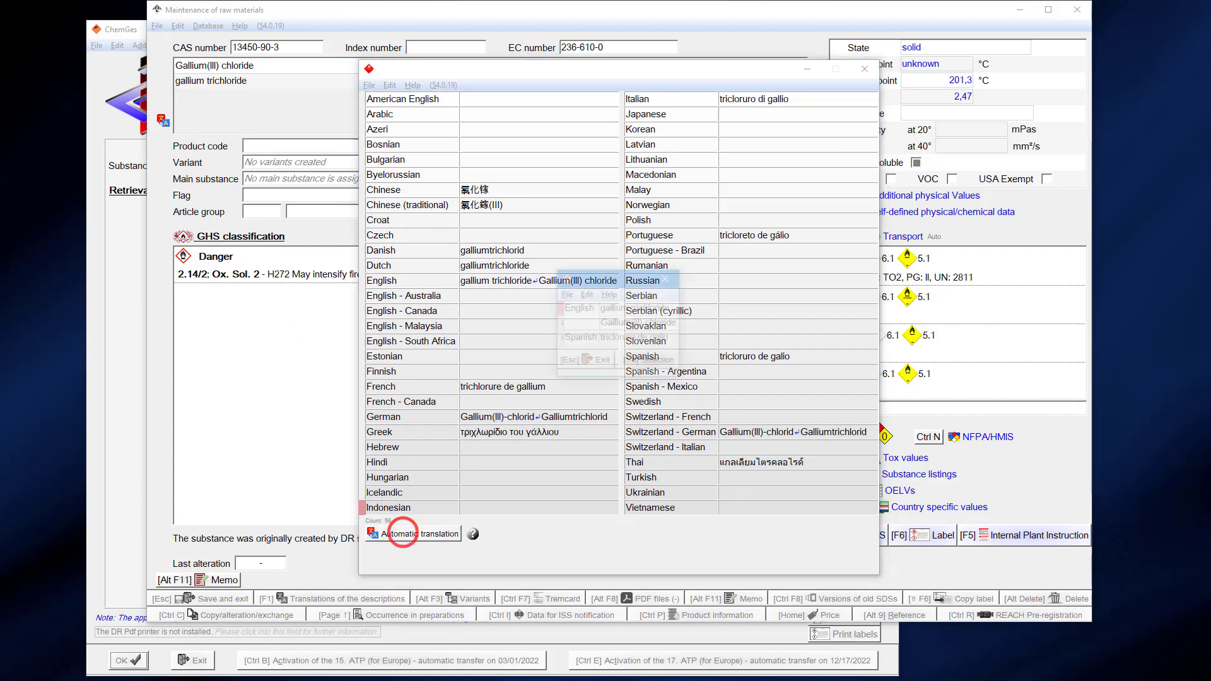
click(420, 534)
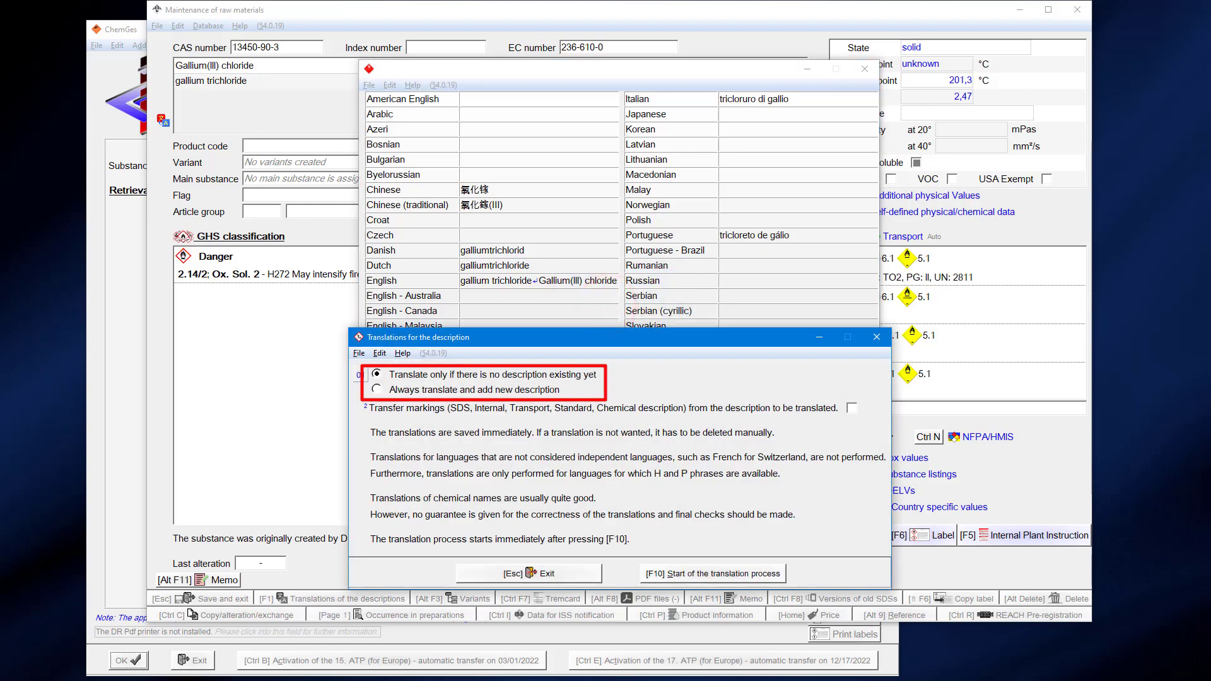
Step: Choose 'Always translate and add new description', tick 'Transfer markings', and confirm for Gallium(III) chloride
click(376, 389)
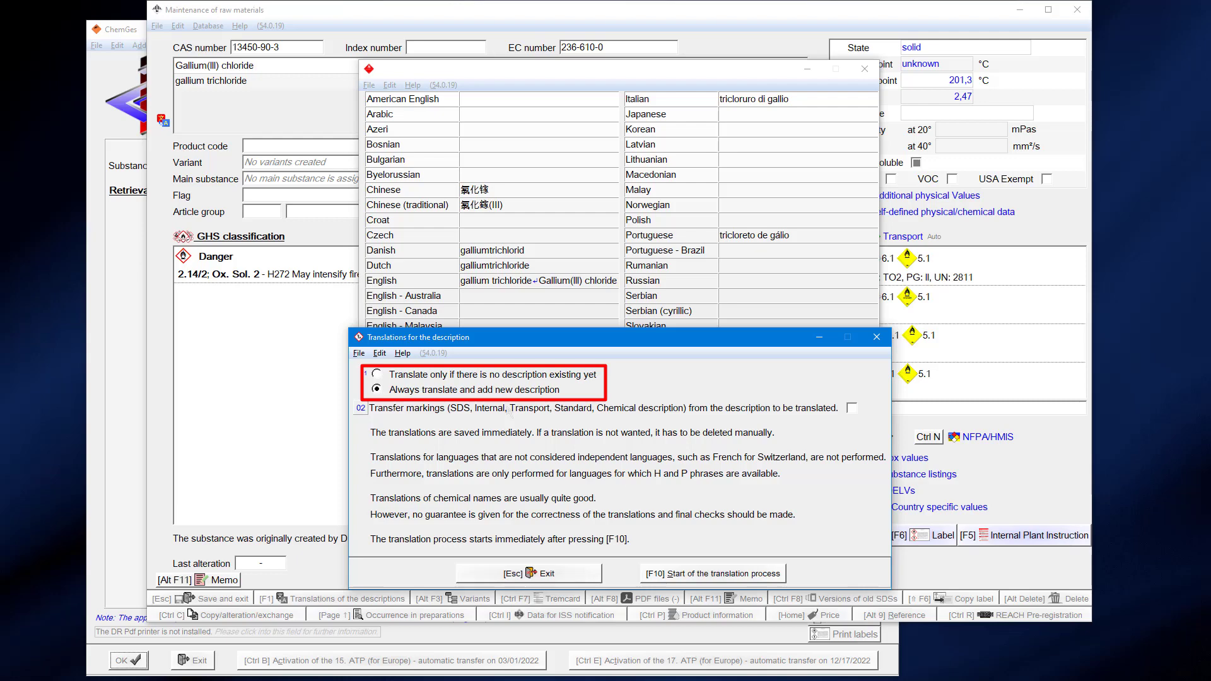
click(375, 389)
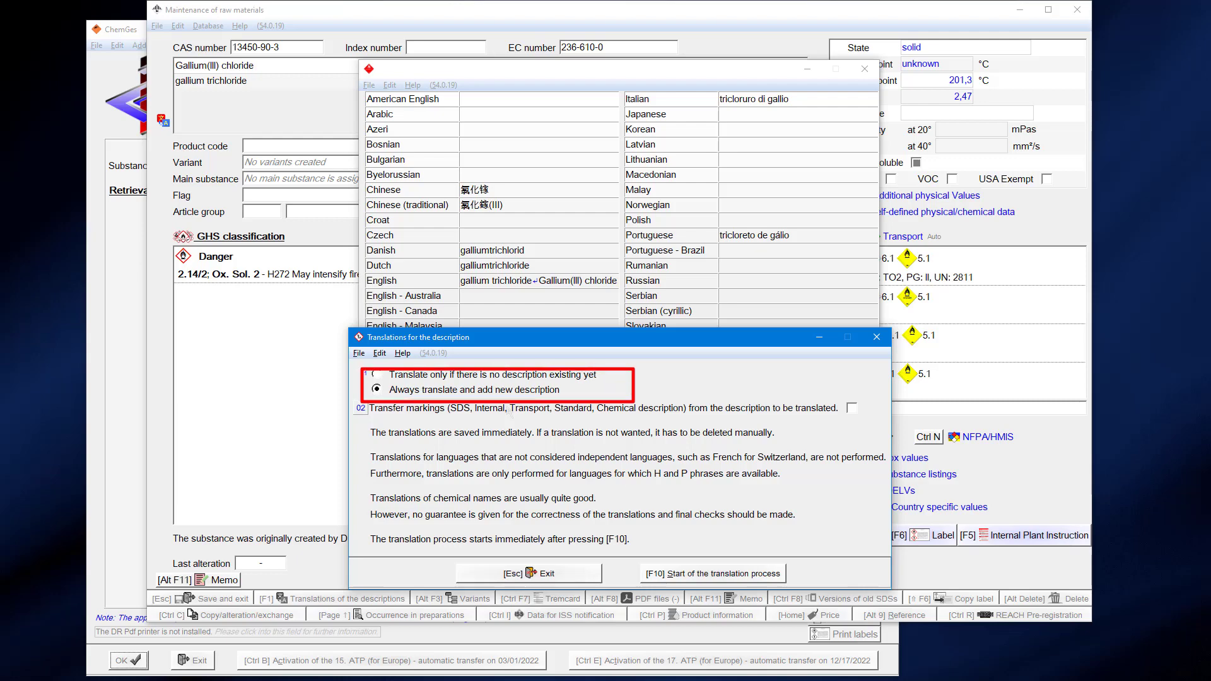
click(851, 408)
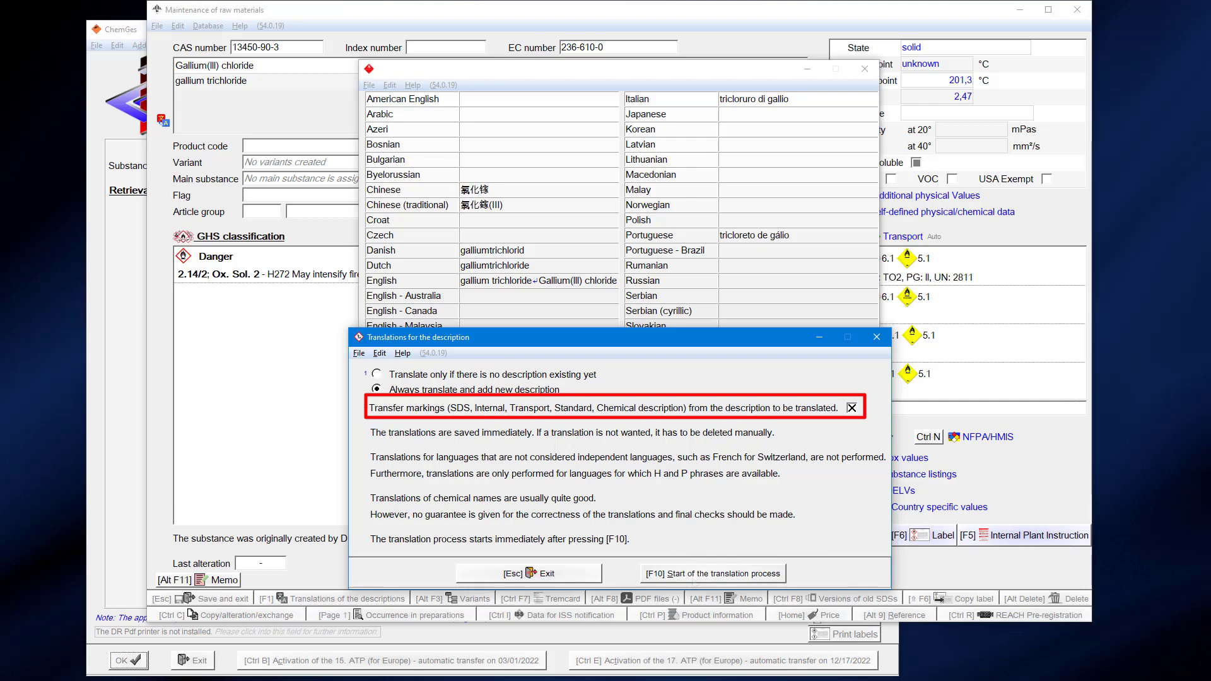
click(711, 573)
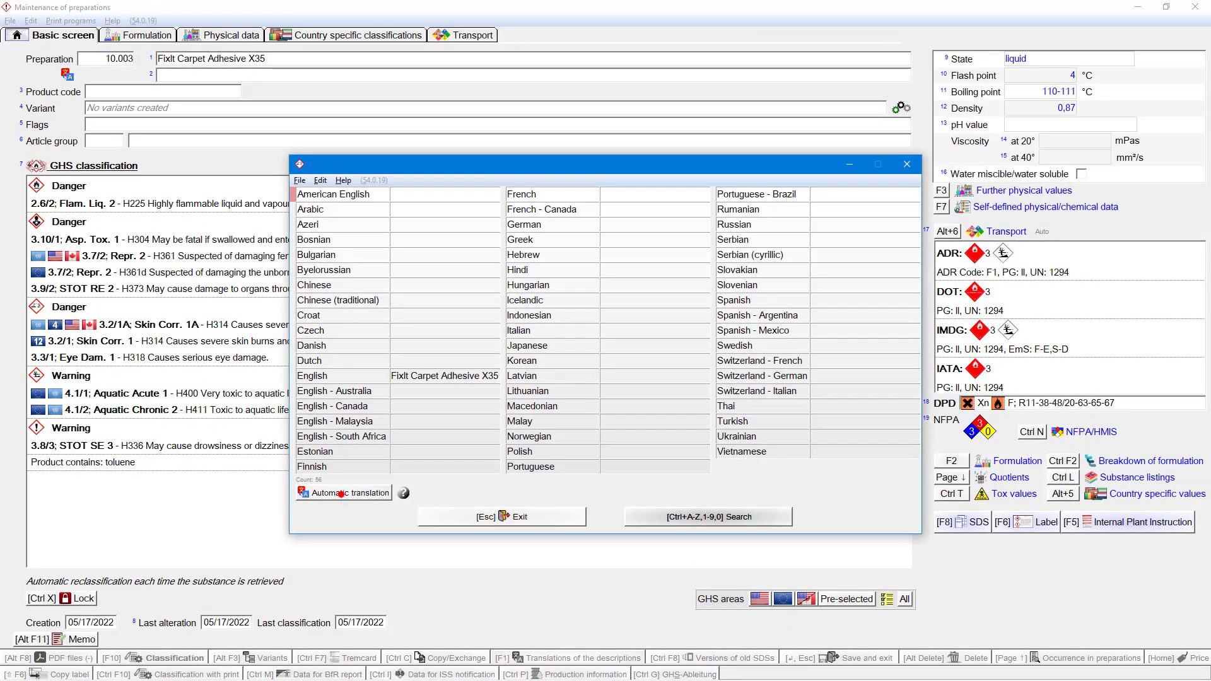
Step: Start automatic translation of the FixIt Carpet Adhesive X35 name with F10
click(348, 492)
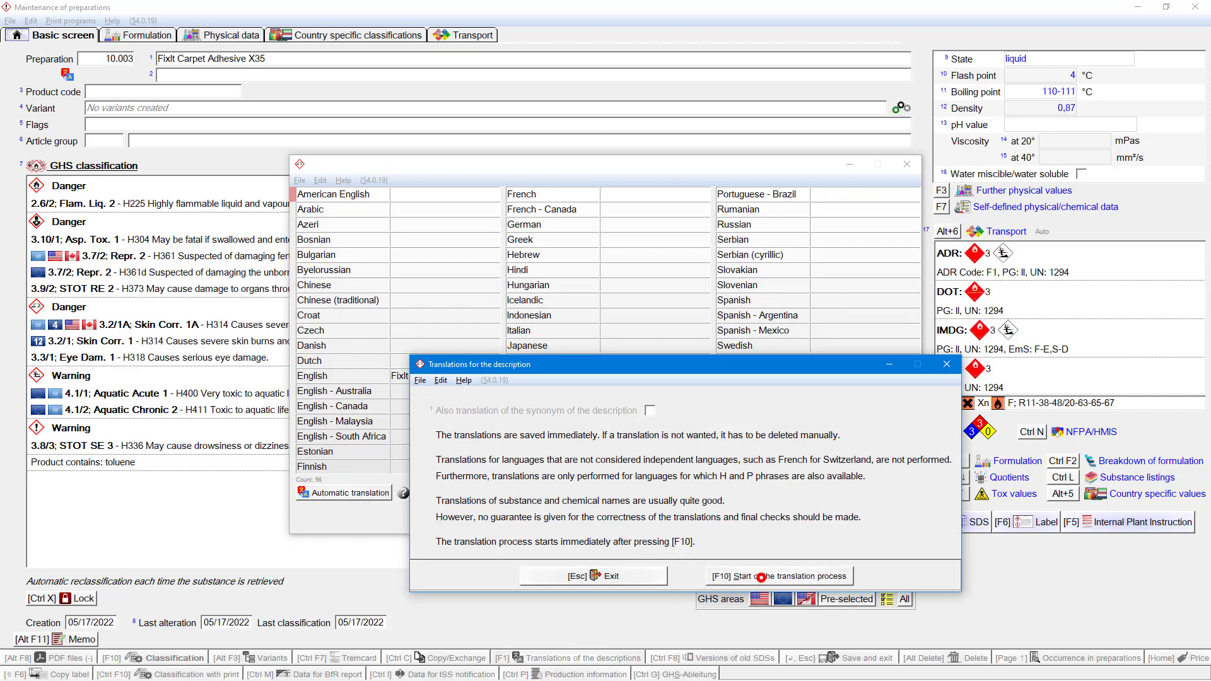
click(779, 575)
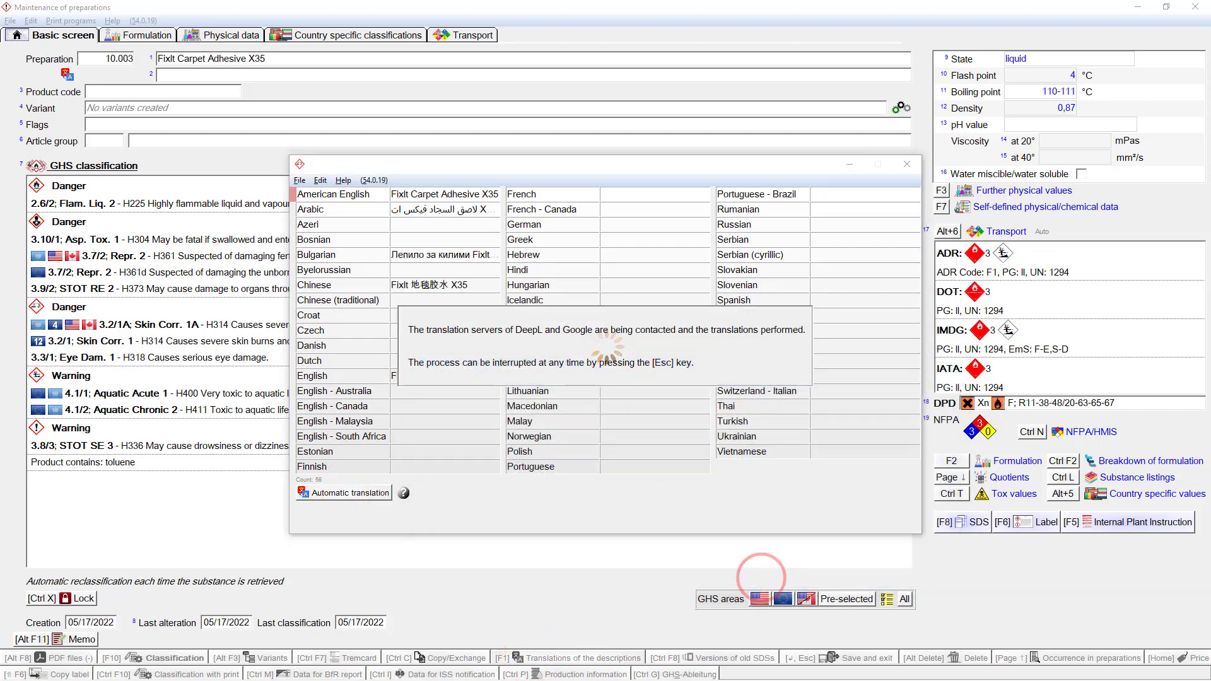